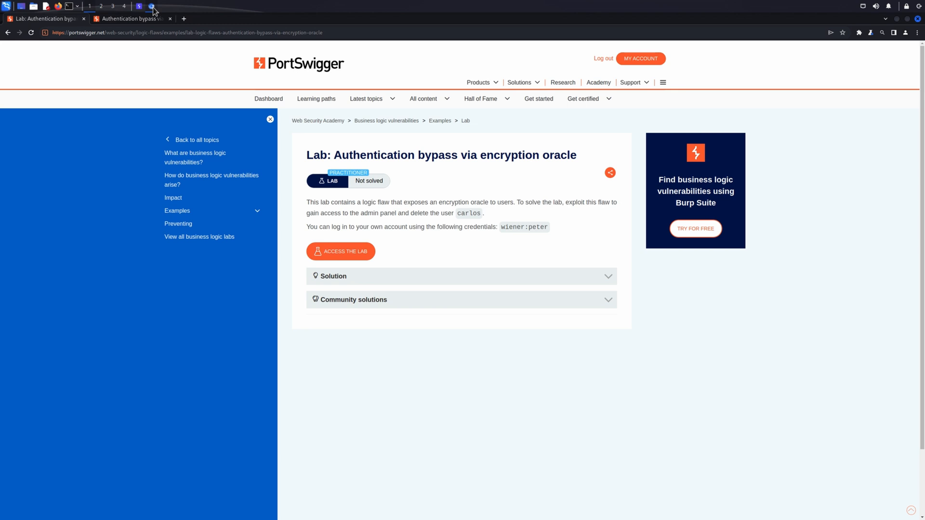
mouse_move(178, 77)
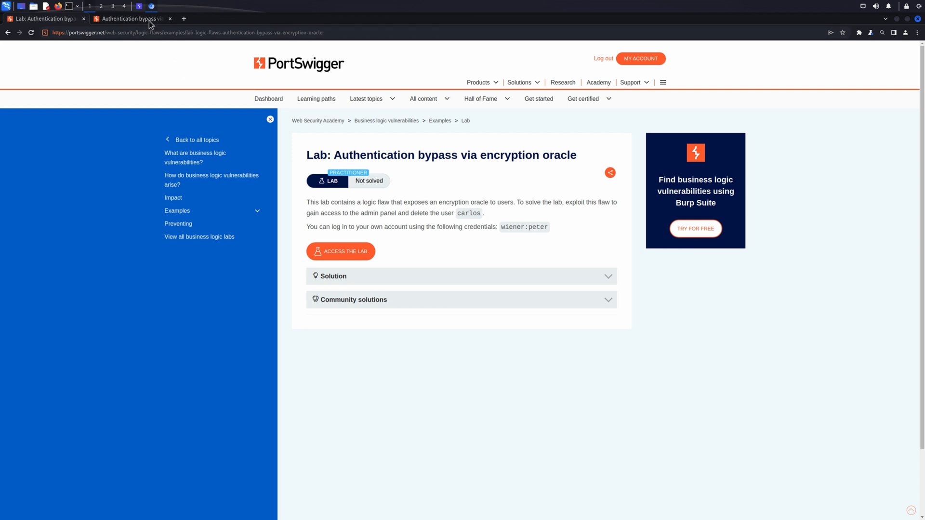
- Log in to the lab as wiener with Stay logged in ticked, then log out to the blog home
left_click(340, 251)
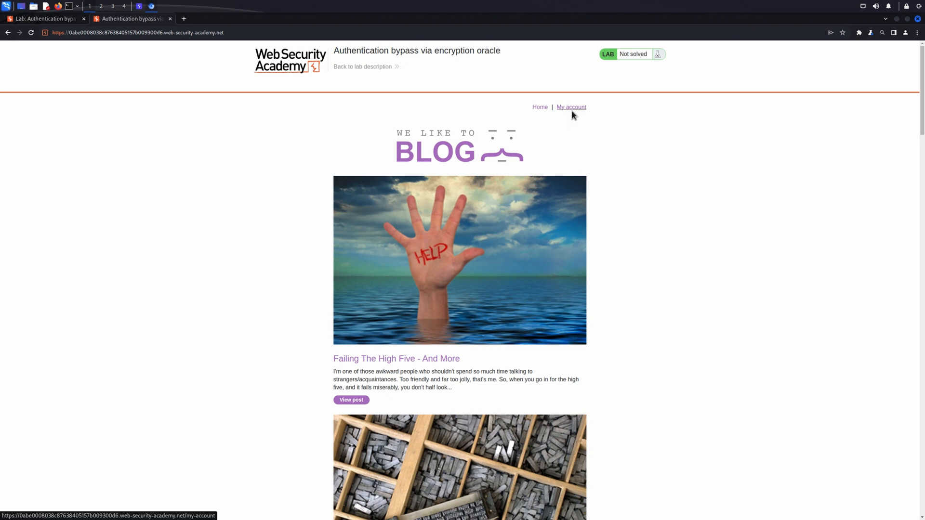
left_click(571, 107)
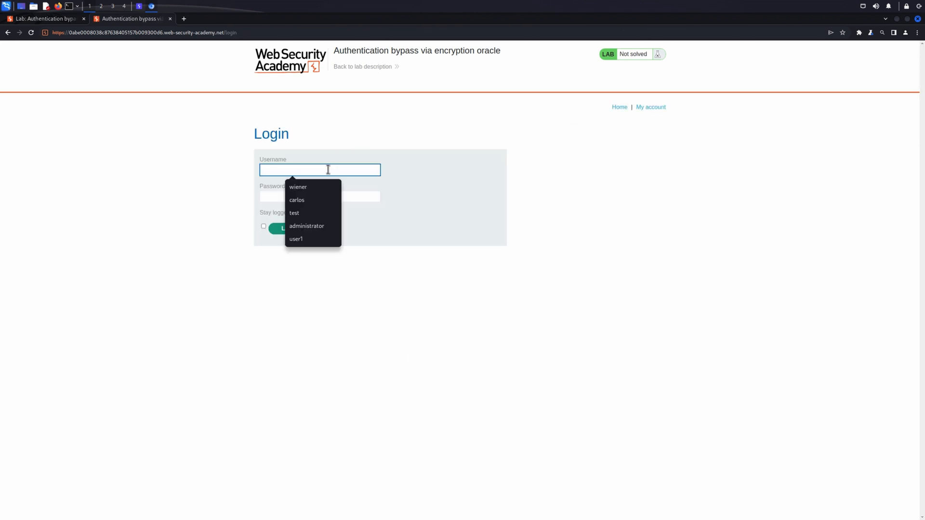
left_click(298, 187)
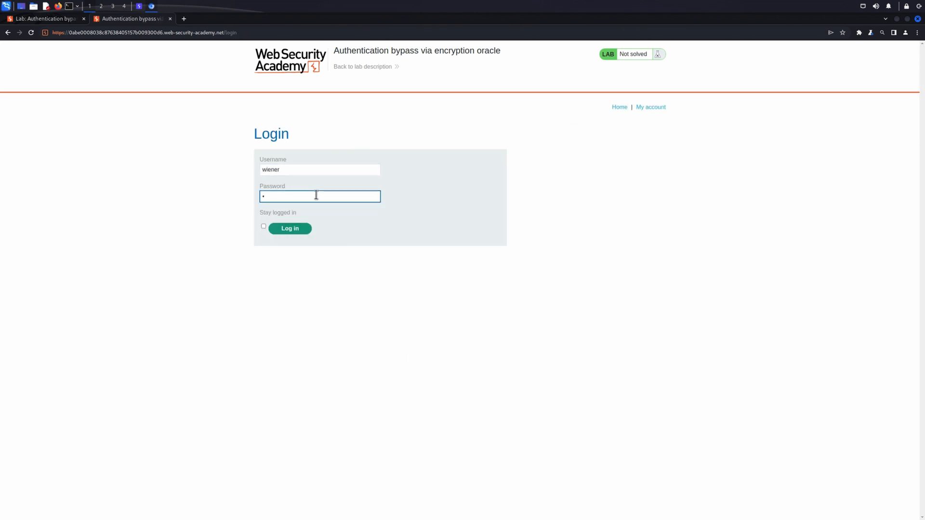
left_click(263, 227)
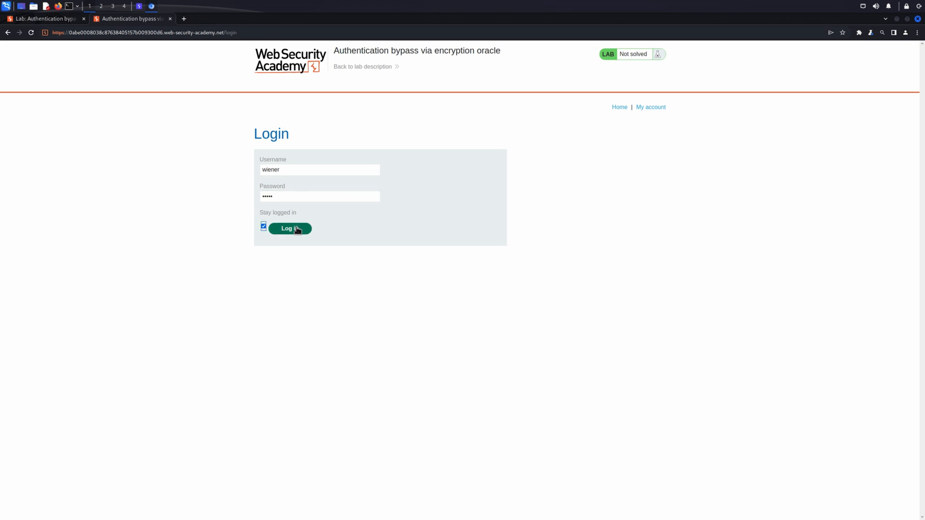
left_click(289, 228)
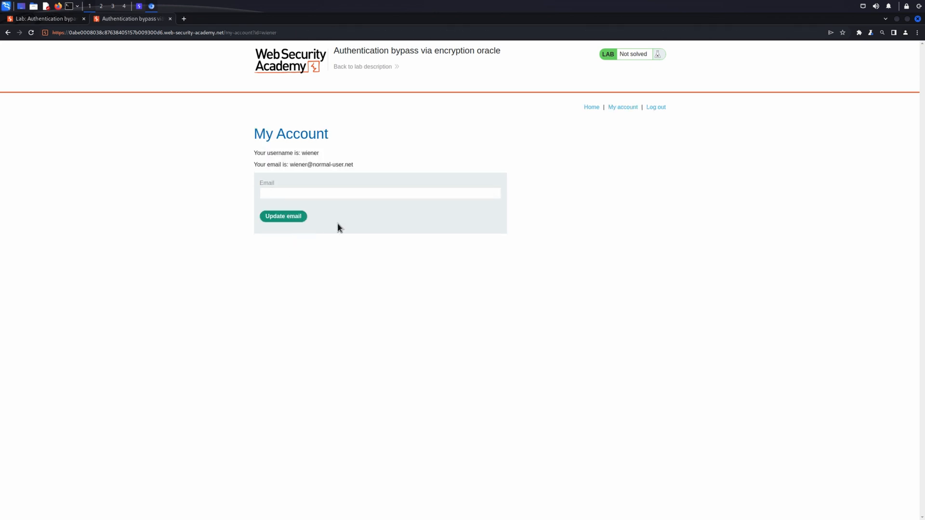
left_click(655, 107)
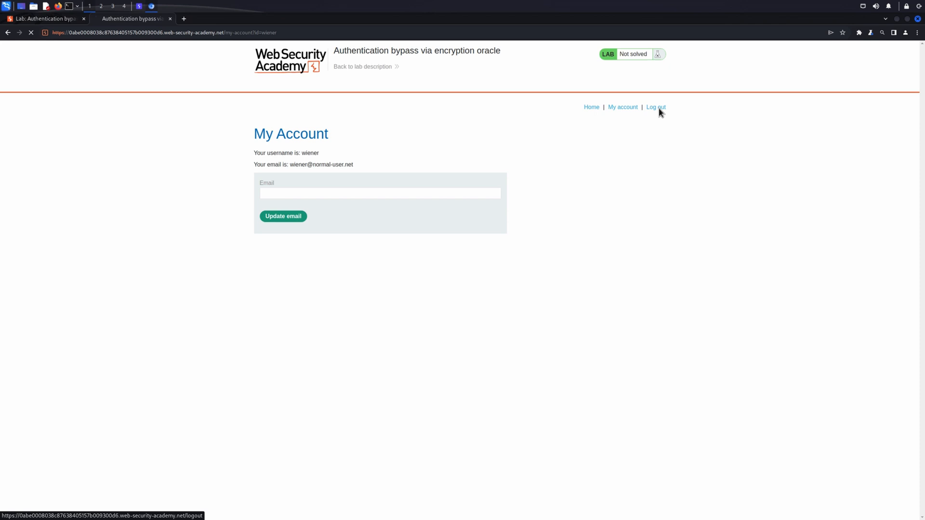
left_click(656, 107)
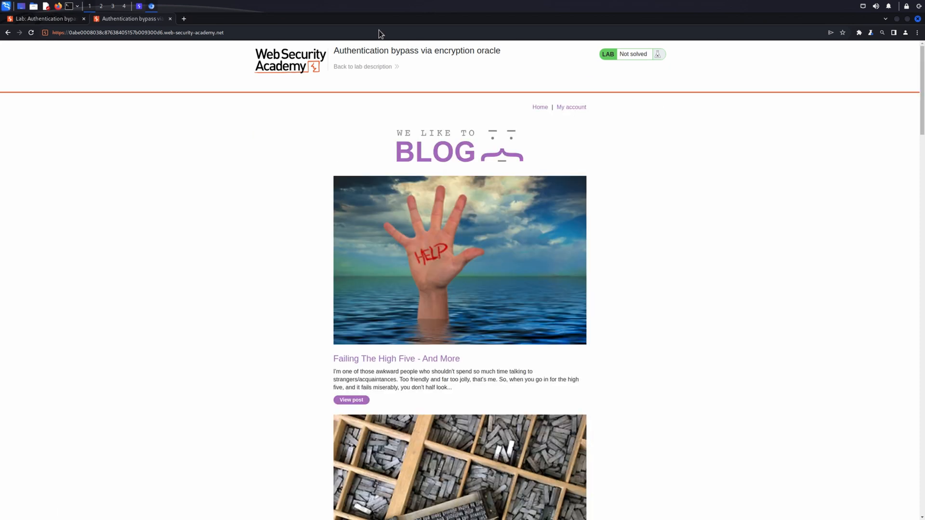
- From Proxy HTTP history, select GET /my-account?id=wiener and highlight its stay-logged-in cookie value for Intruder
left_click(138, 7)
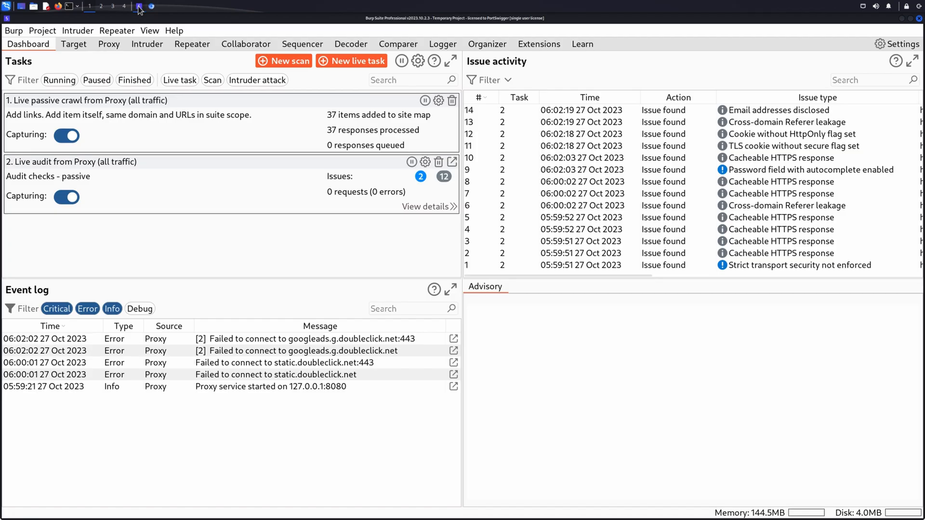
left_click(109, 43)
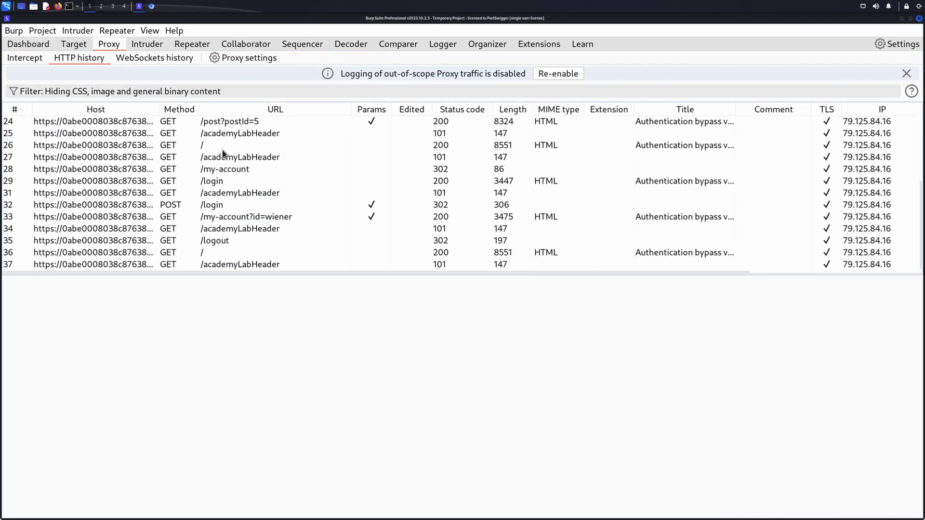
left_click(246, 217)
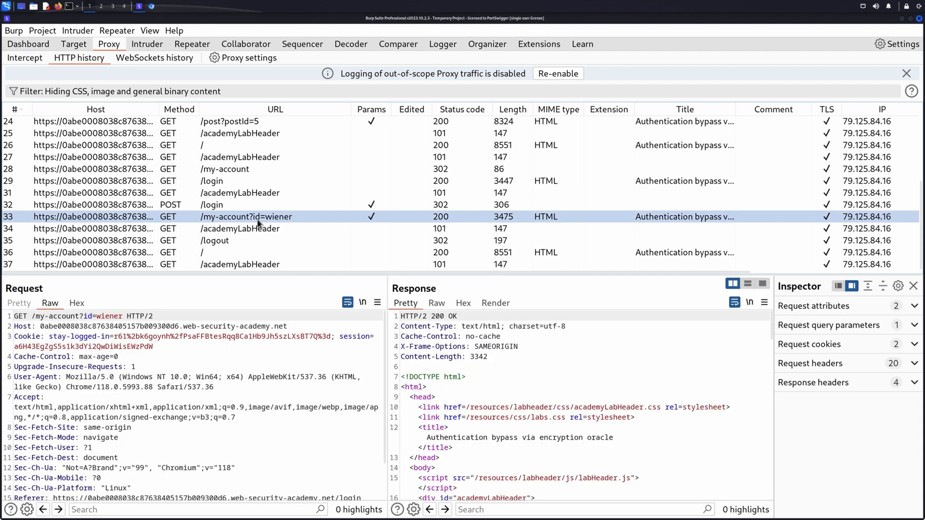
left_click(118, 336)
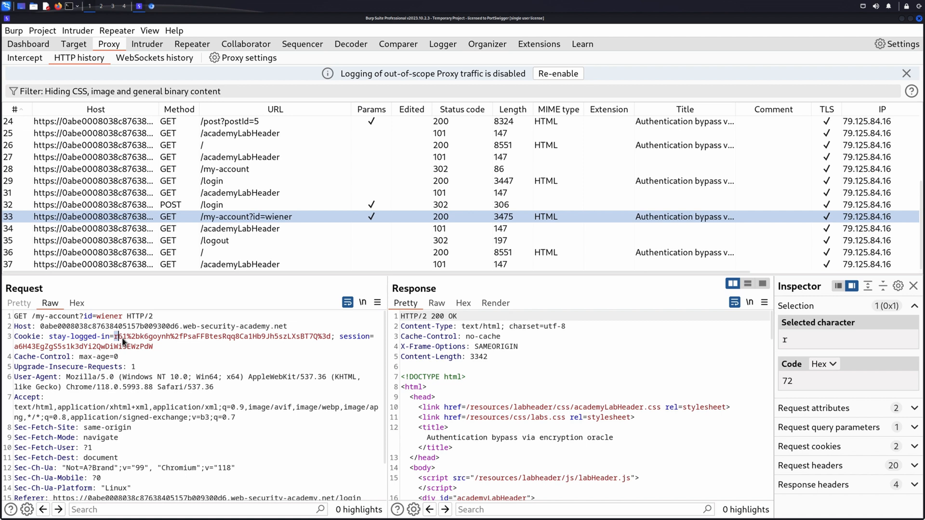
left_click_drag(112, 337, 332, 336)
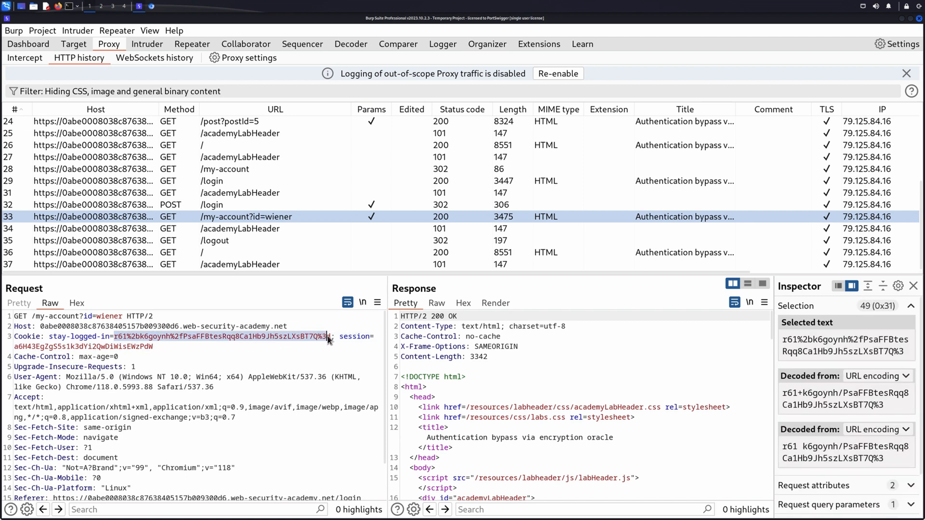
right_click(286, 337)
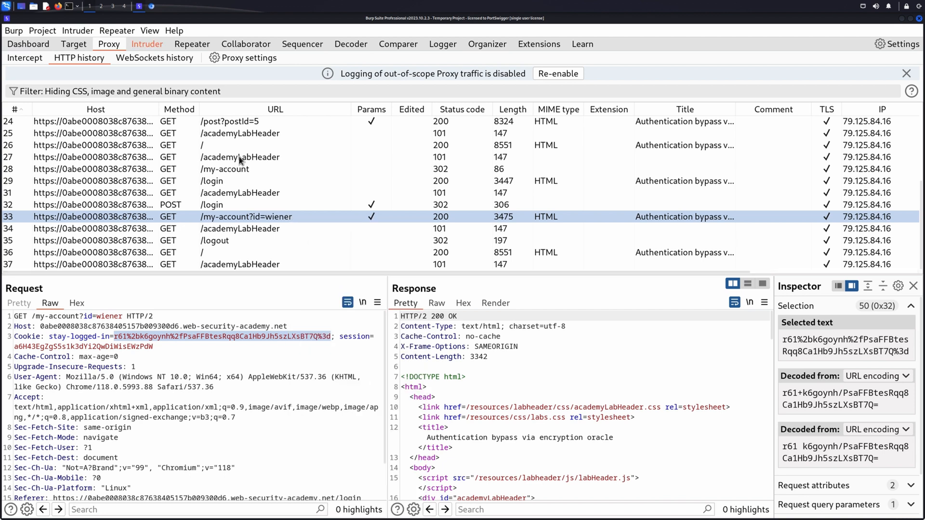
- In Intruder Payloads, choose Character frobber operating on the position's base value
left_click(147, 44)
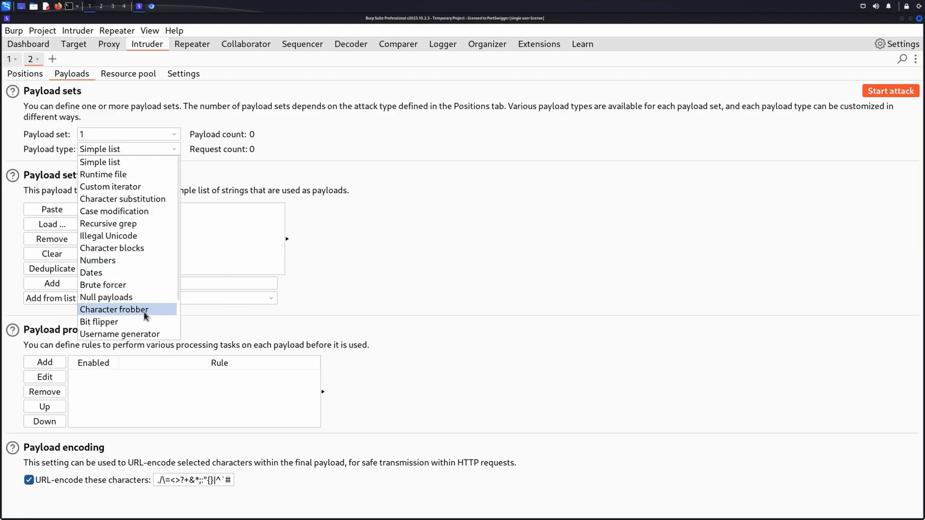
left_click(115, 309)
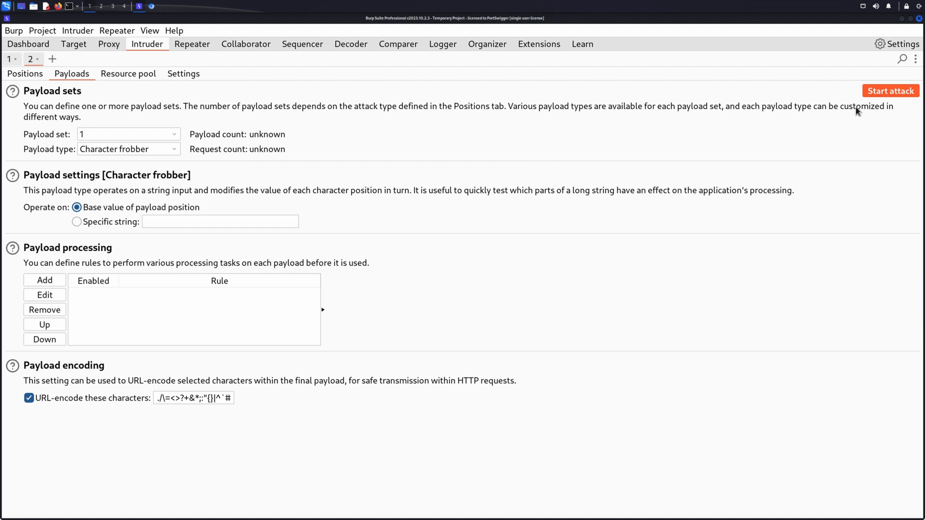
- Start the attack and review results showing 302, 500 and one 200 response
left_click(891, 91)
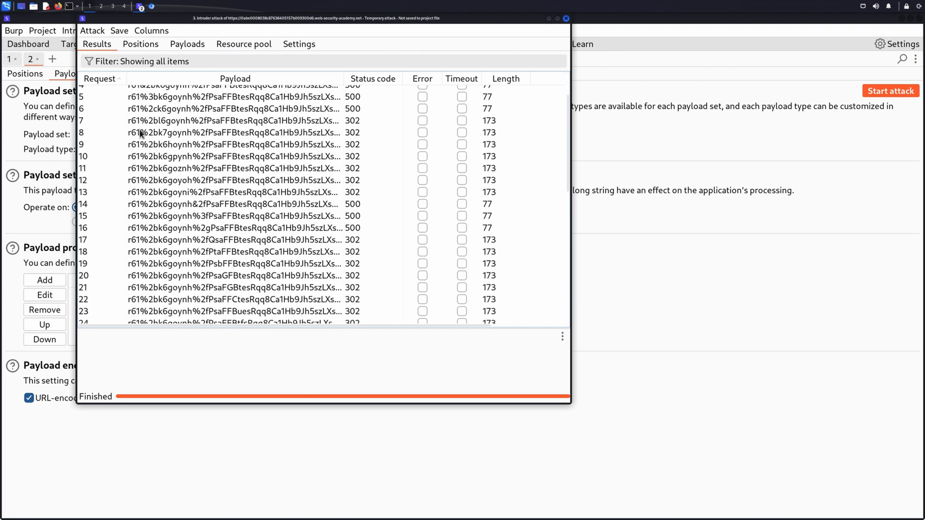
scroll("down", 3)
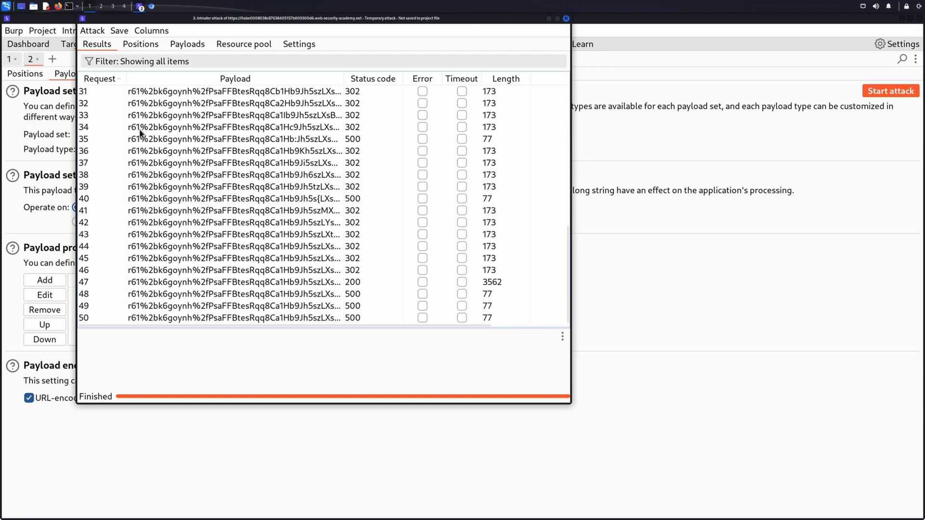